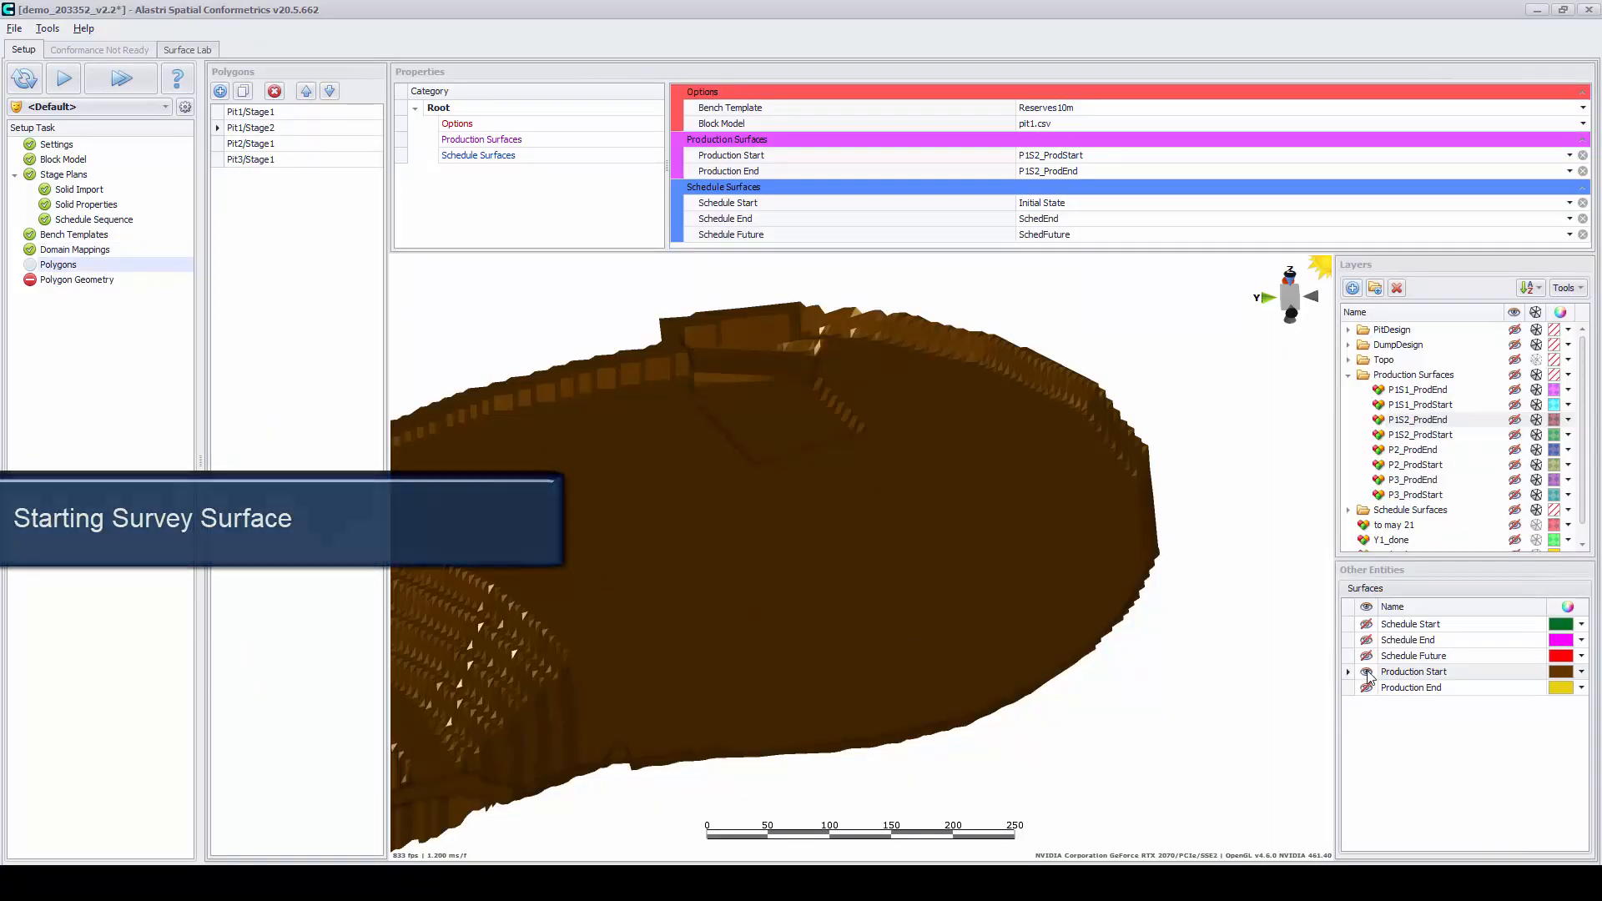
Toggle the survey start/end and planned schedule end surfaces, then switch to the Conformance analysis
left_click(1367, 671)
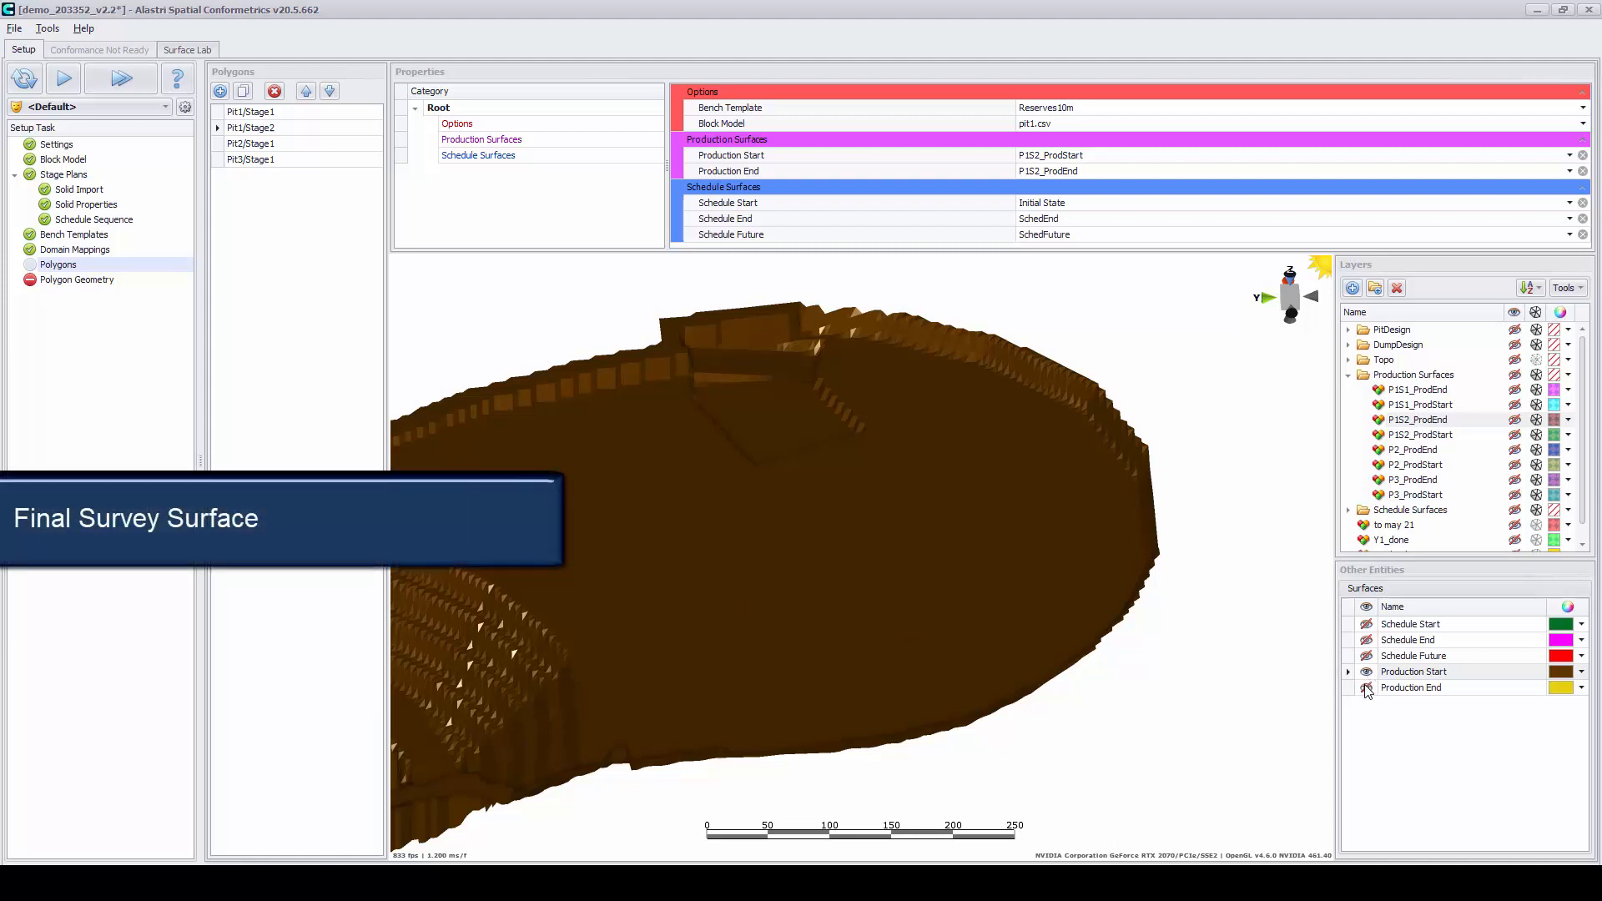
left_click(1367, 671)
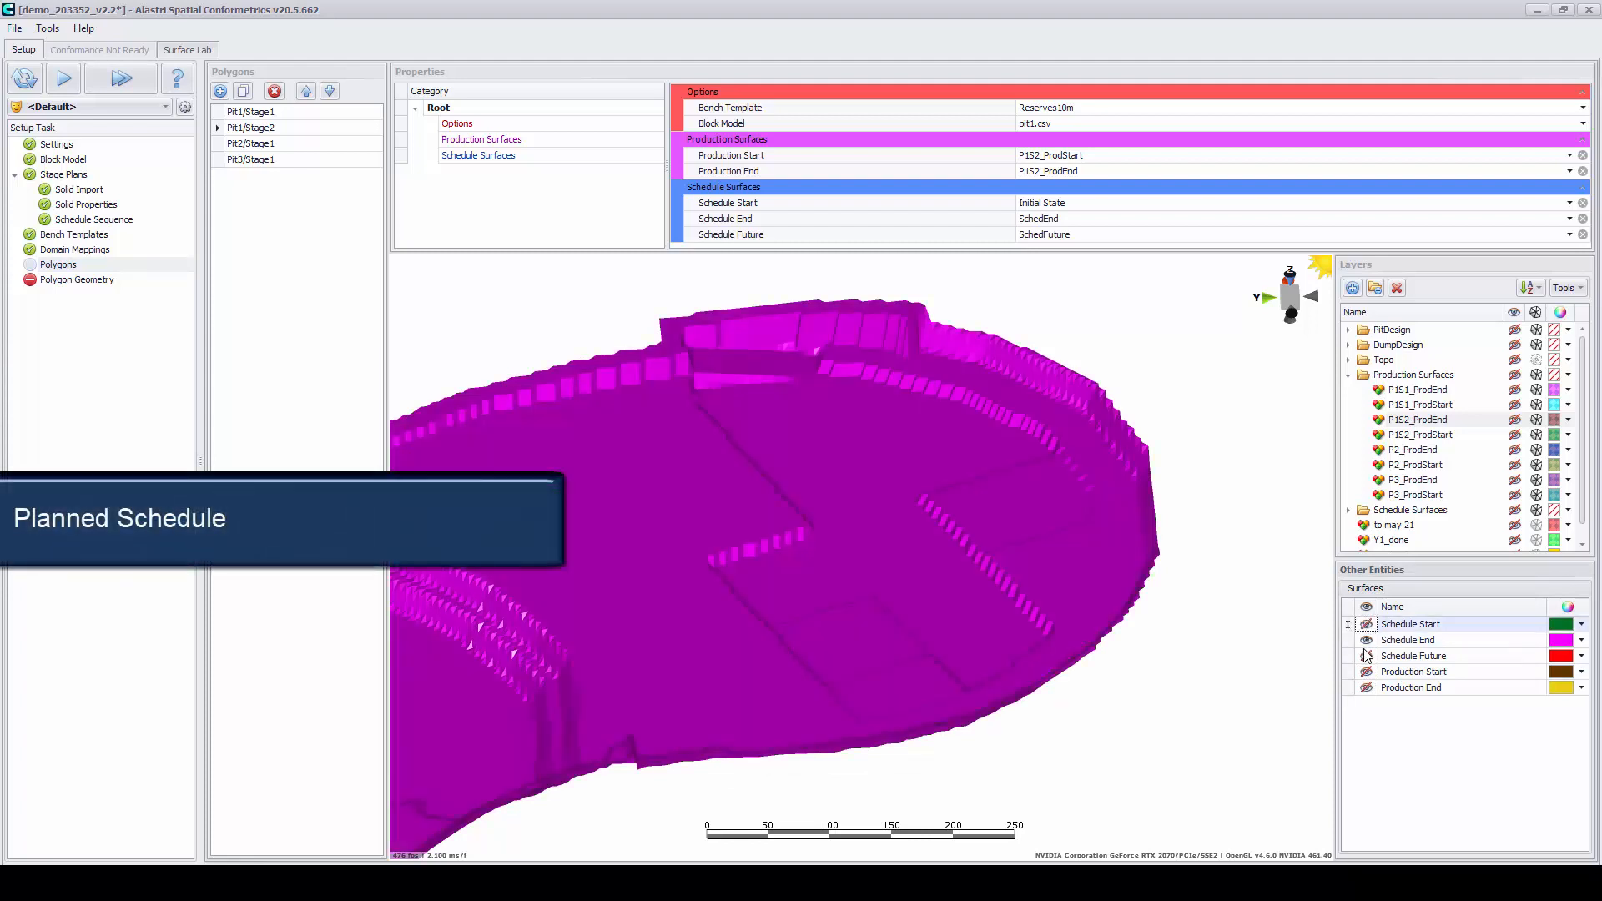
left_click(1367, 640)
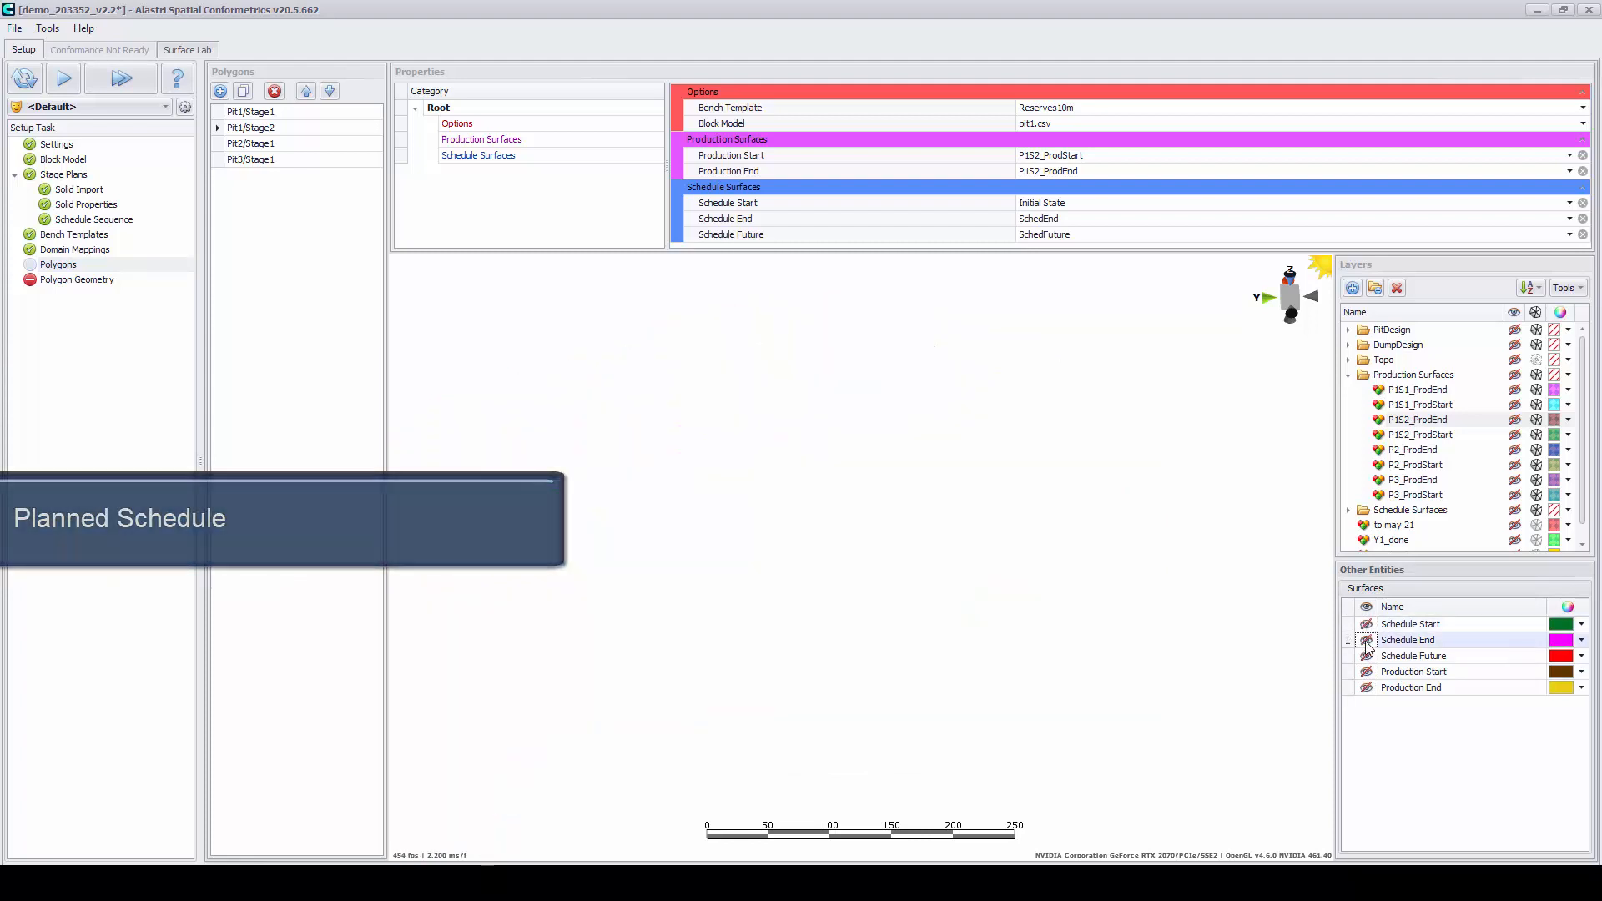
left_click(120, 78)
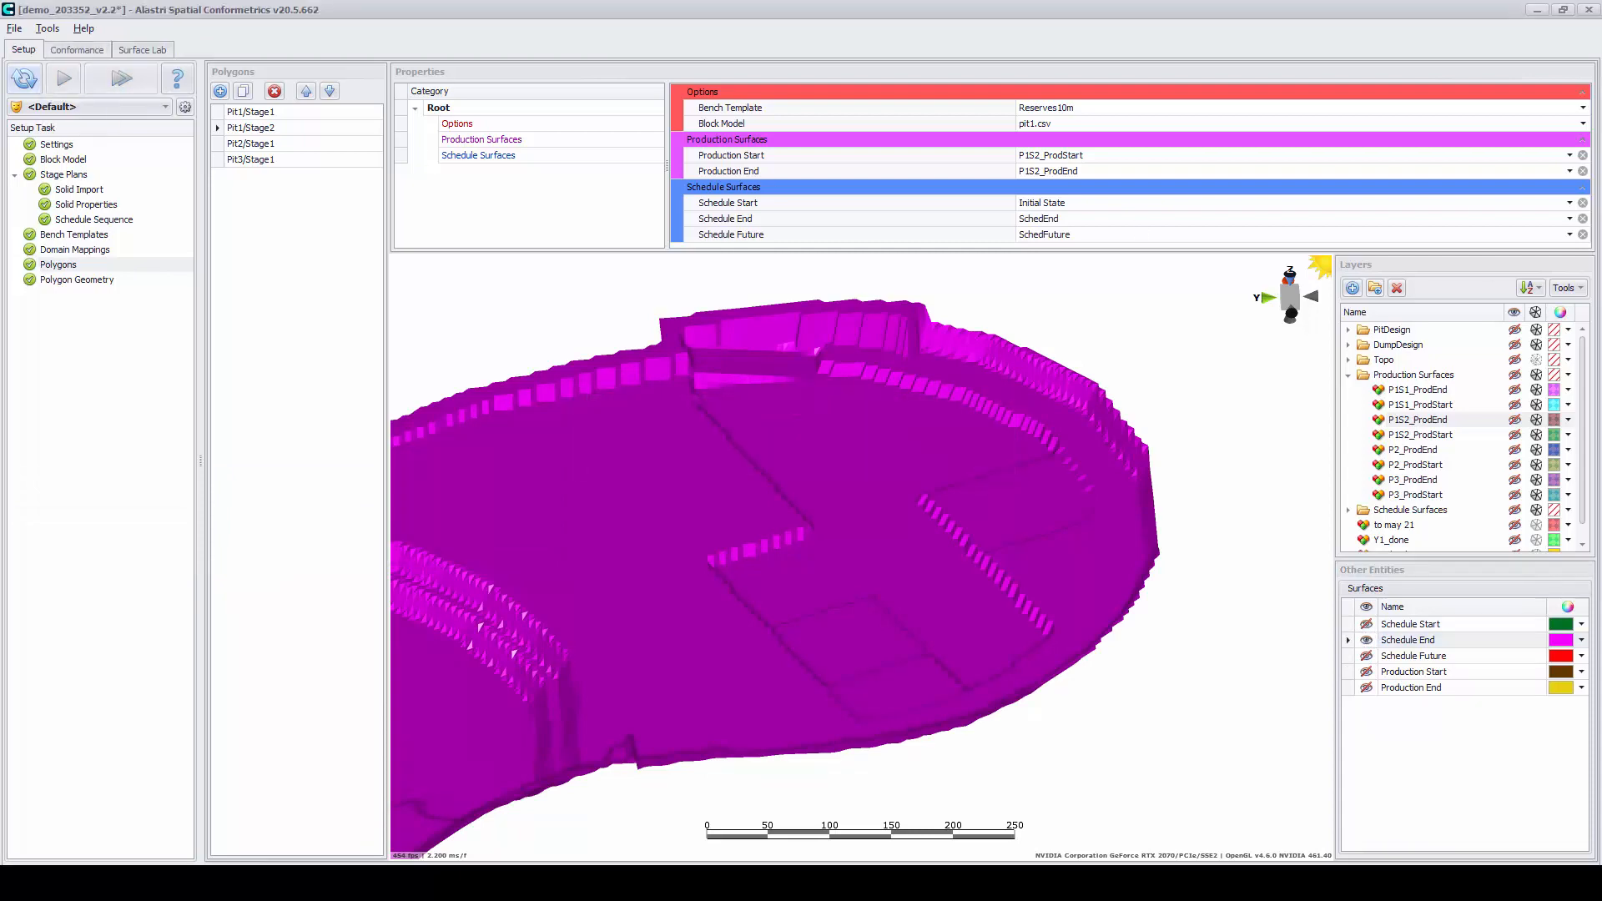
left_click(77, 52)
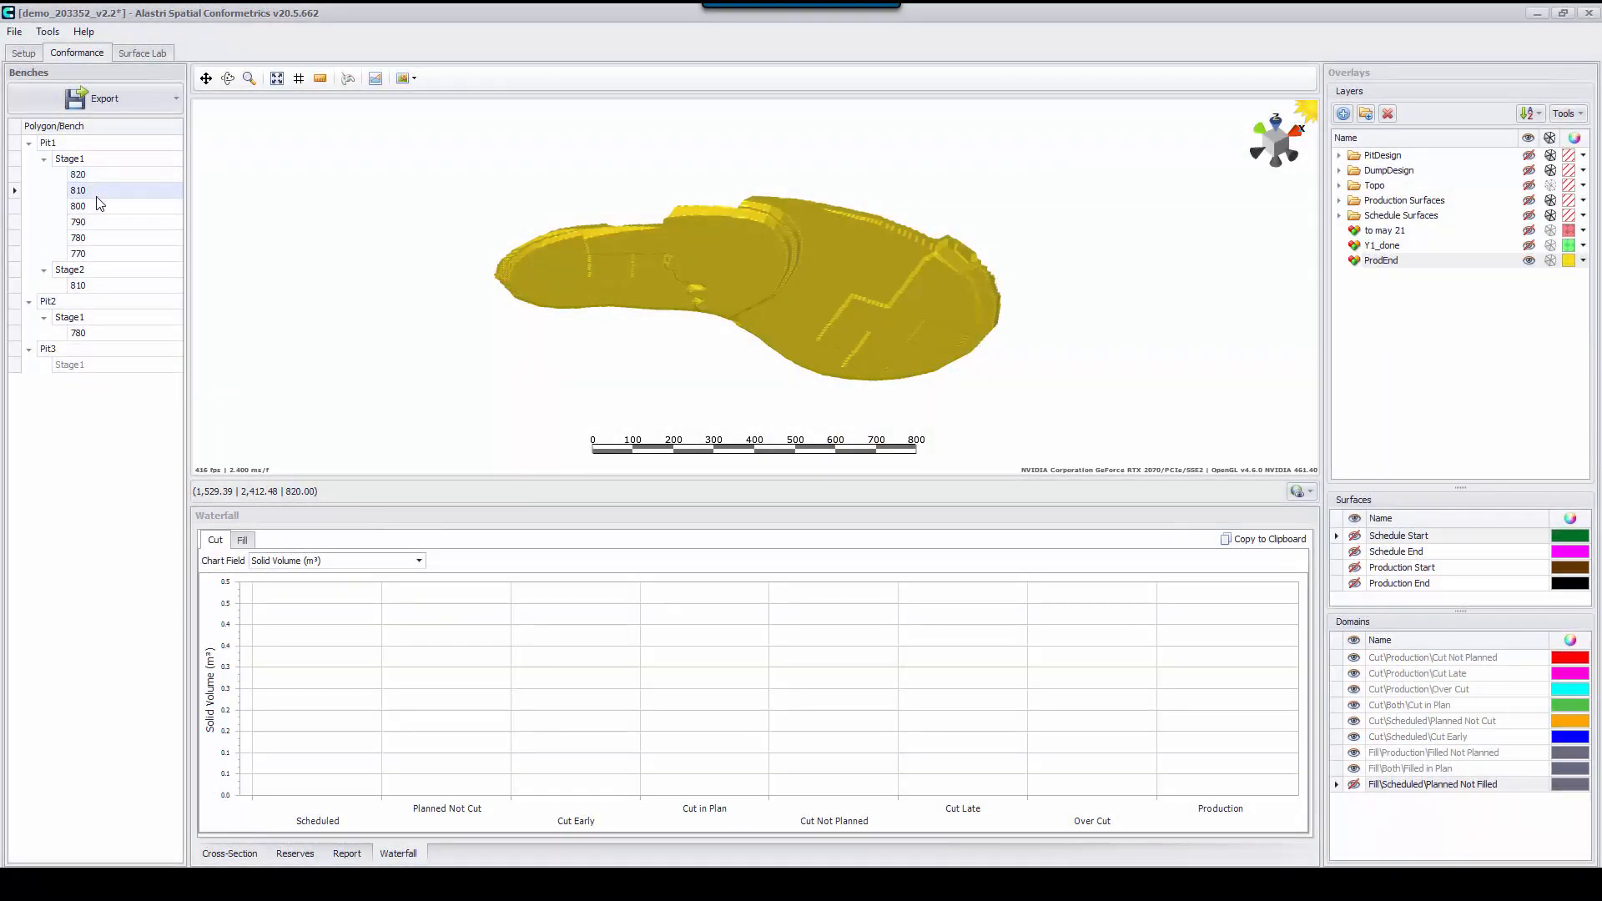
Load Stage2 bench 810 (75.7% compliance) and review its report, reserves and cross-section panels
left_click(78, 222)
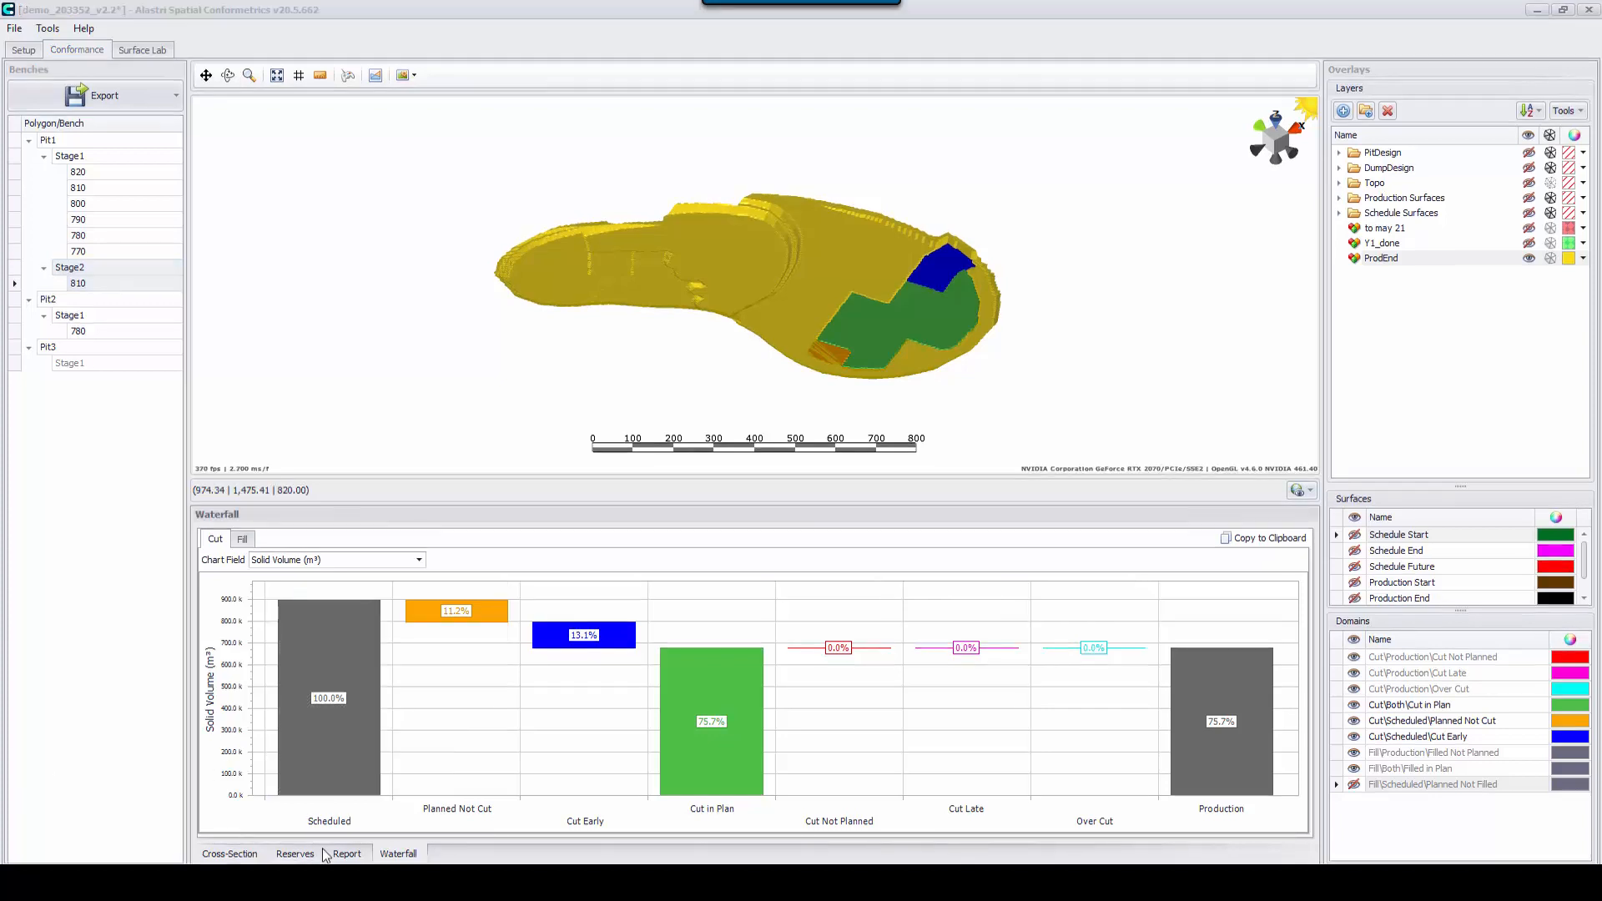
left_click(347, 853)
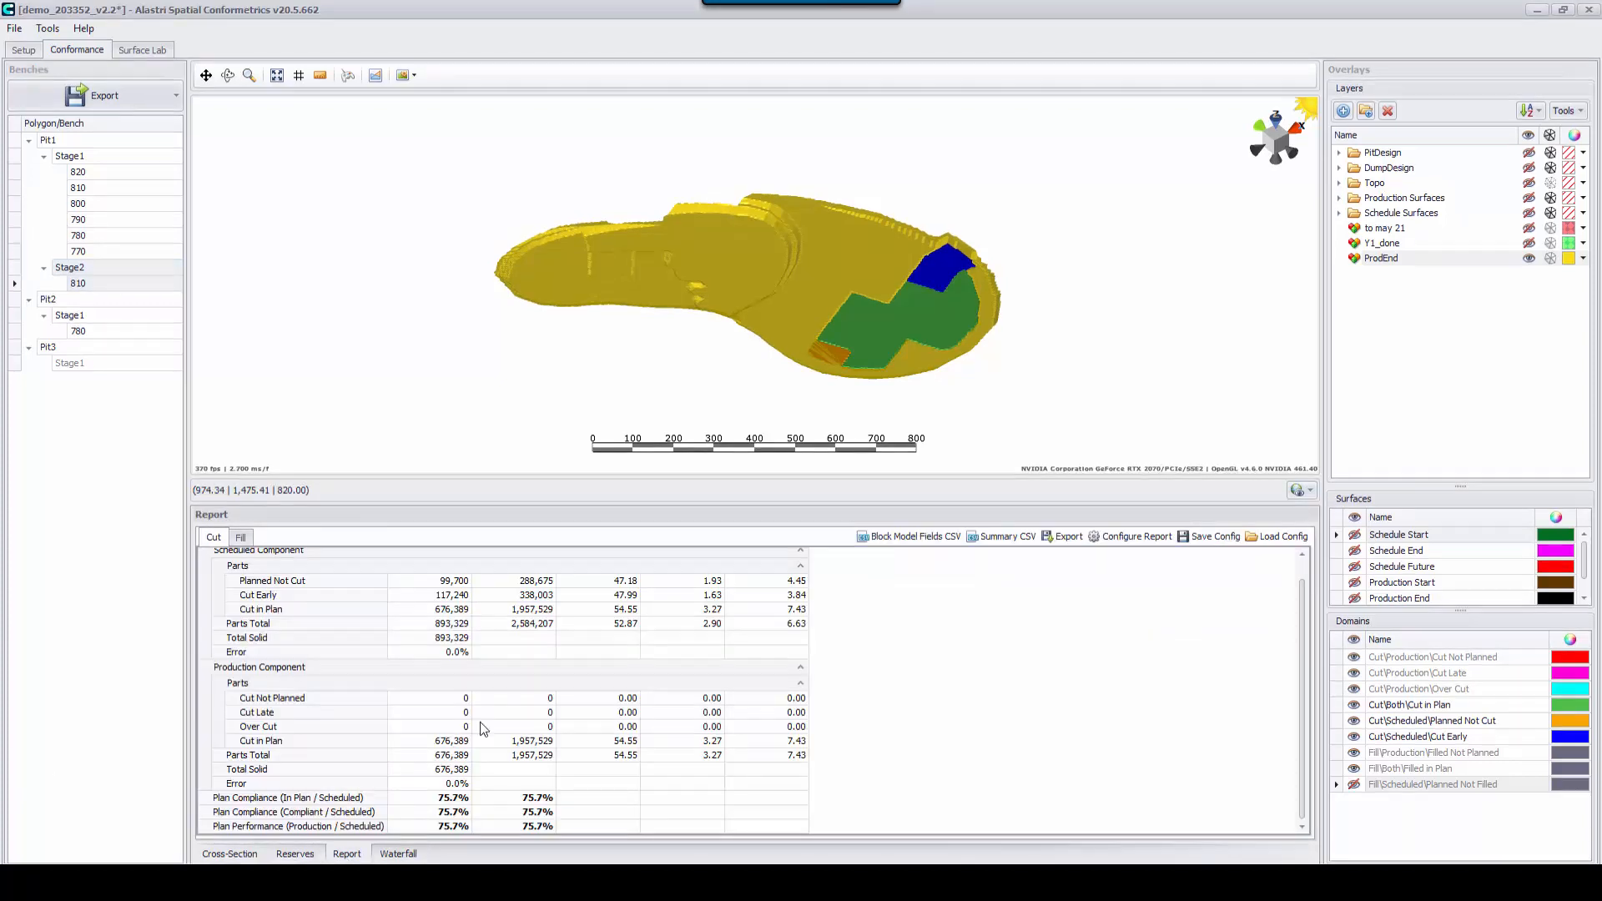
left_click(293, 853)
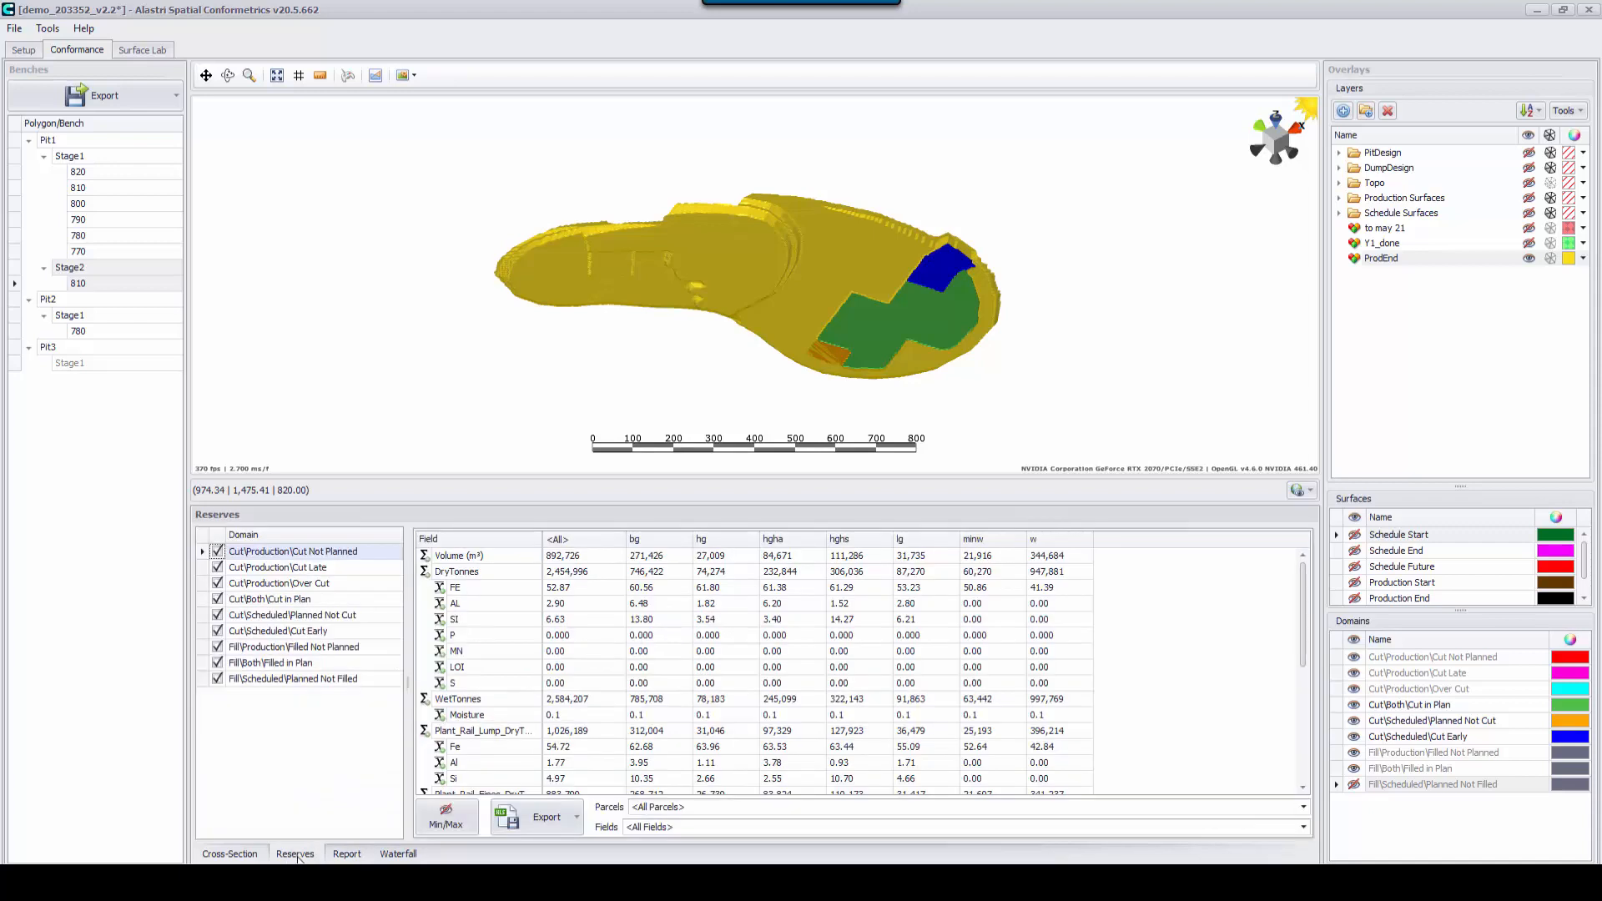
left_click(228, 853)
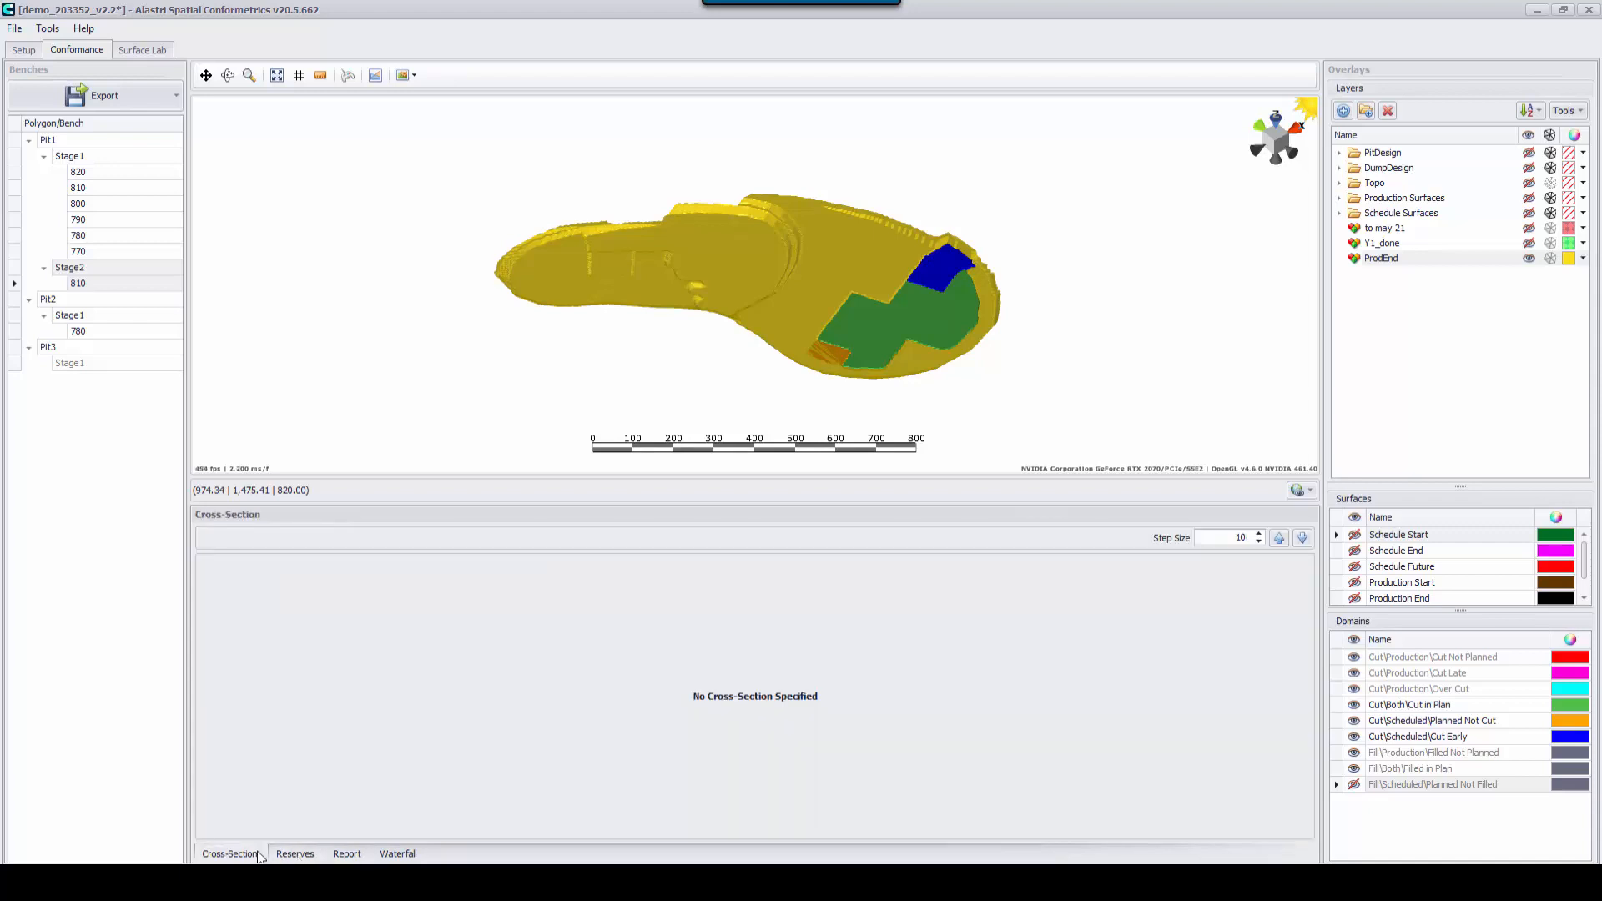
left_click(102, 95)
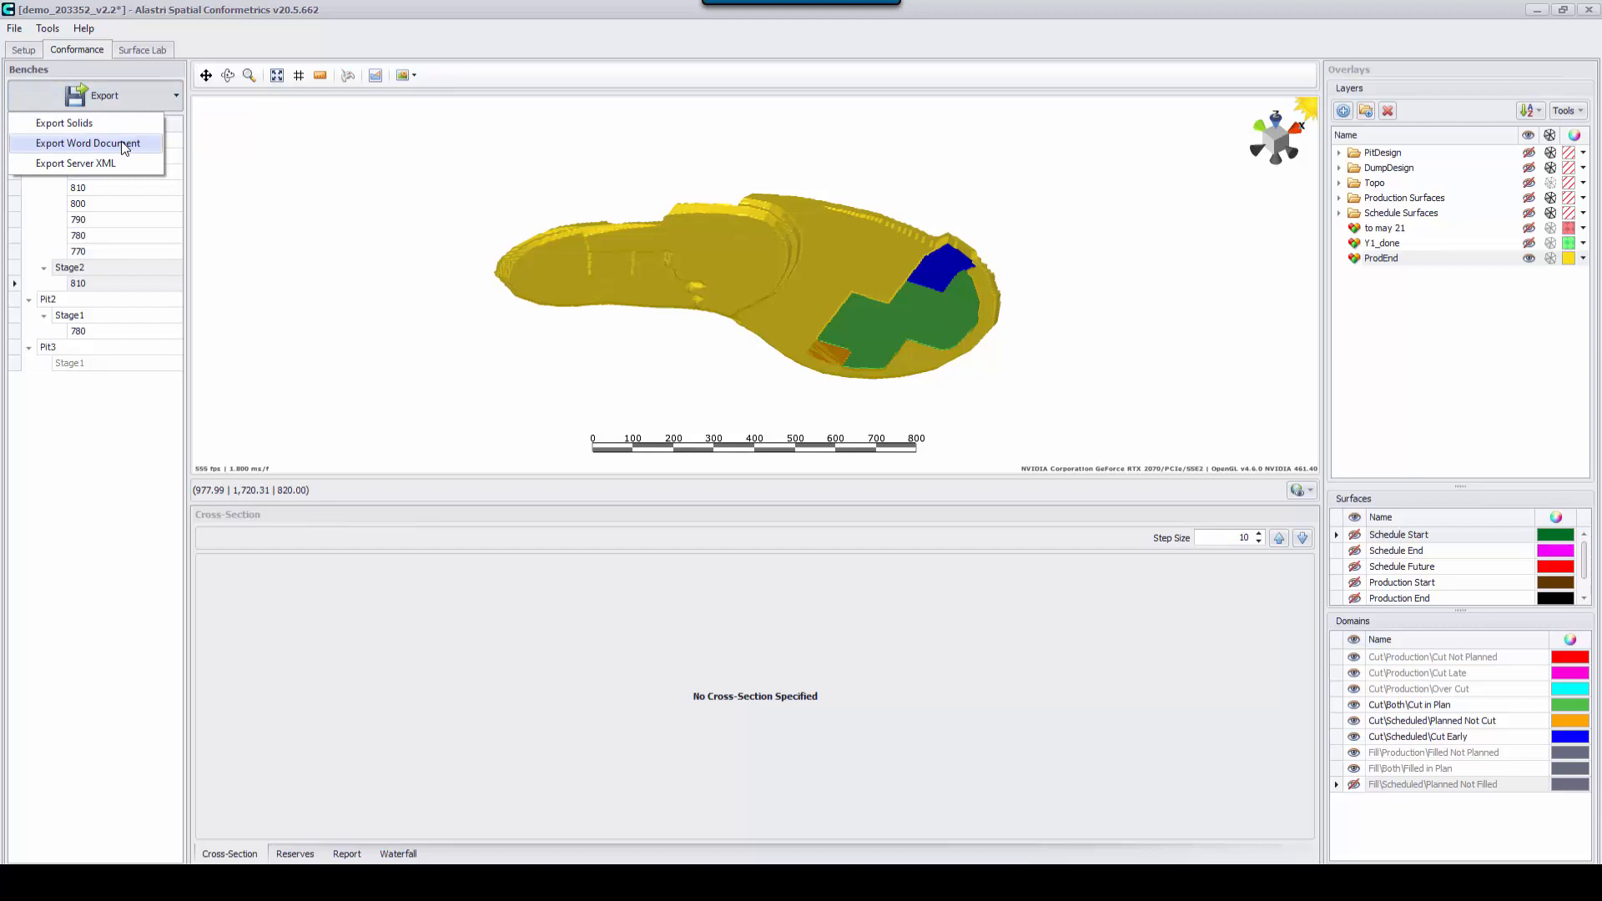
Generate the Word conformance report for Stage2 bench 810, review the preview, and return to the waterfall chart
left_click(89, 144)
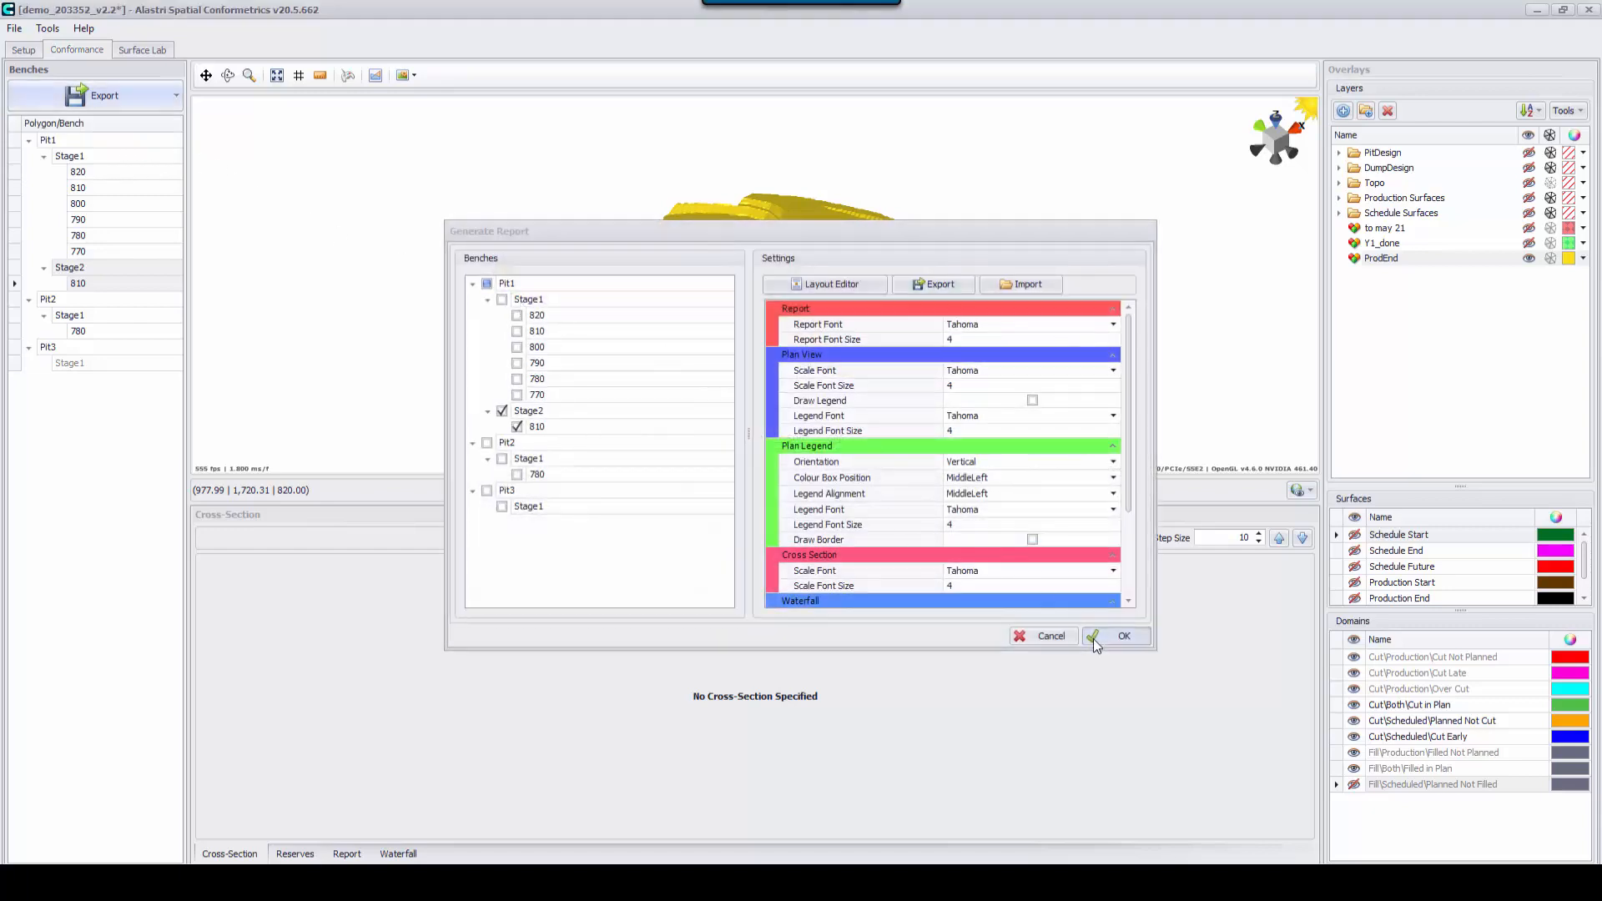
left_click(1123, 636)
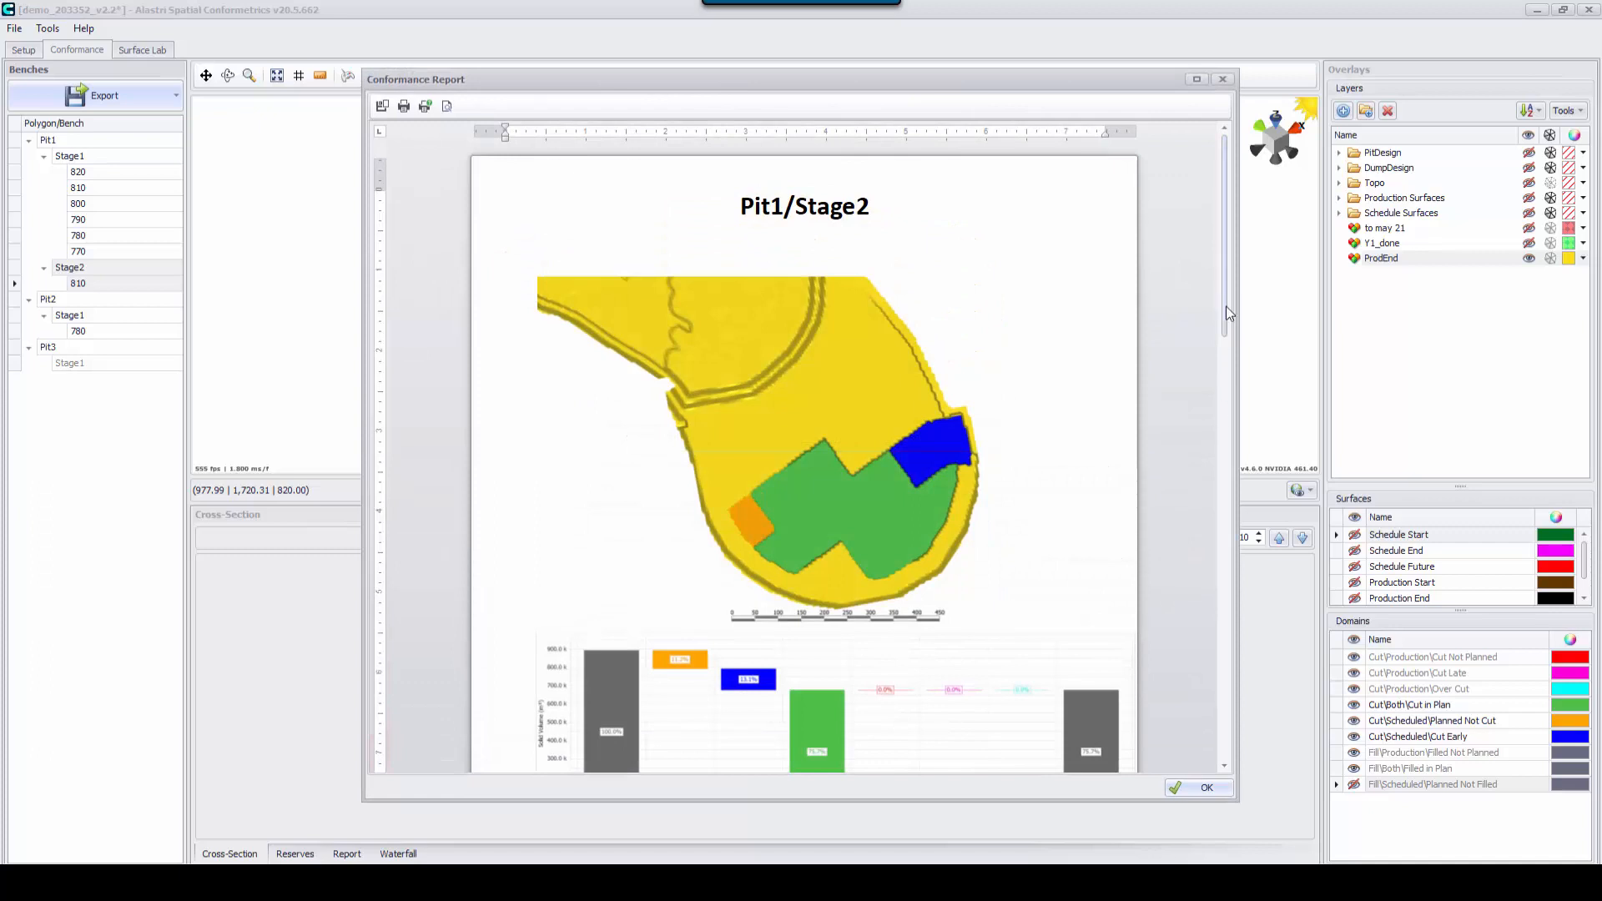
scroll("down", 3)
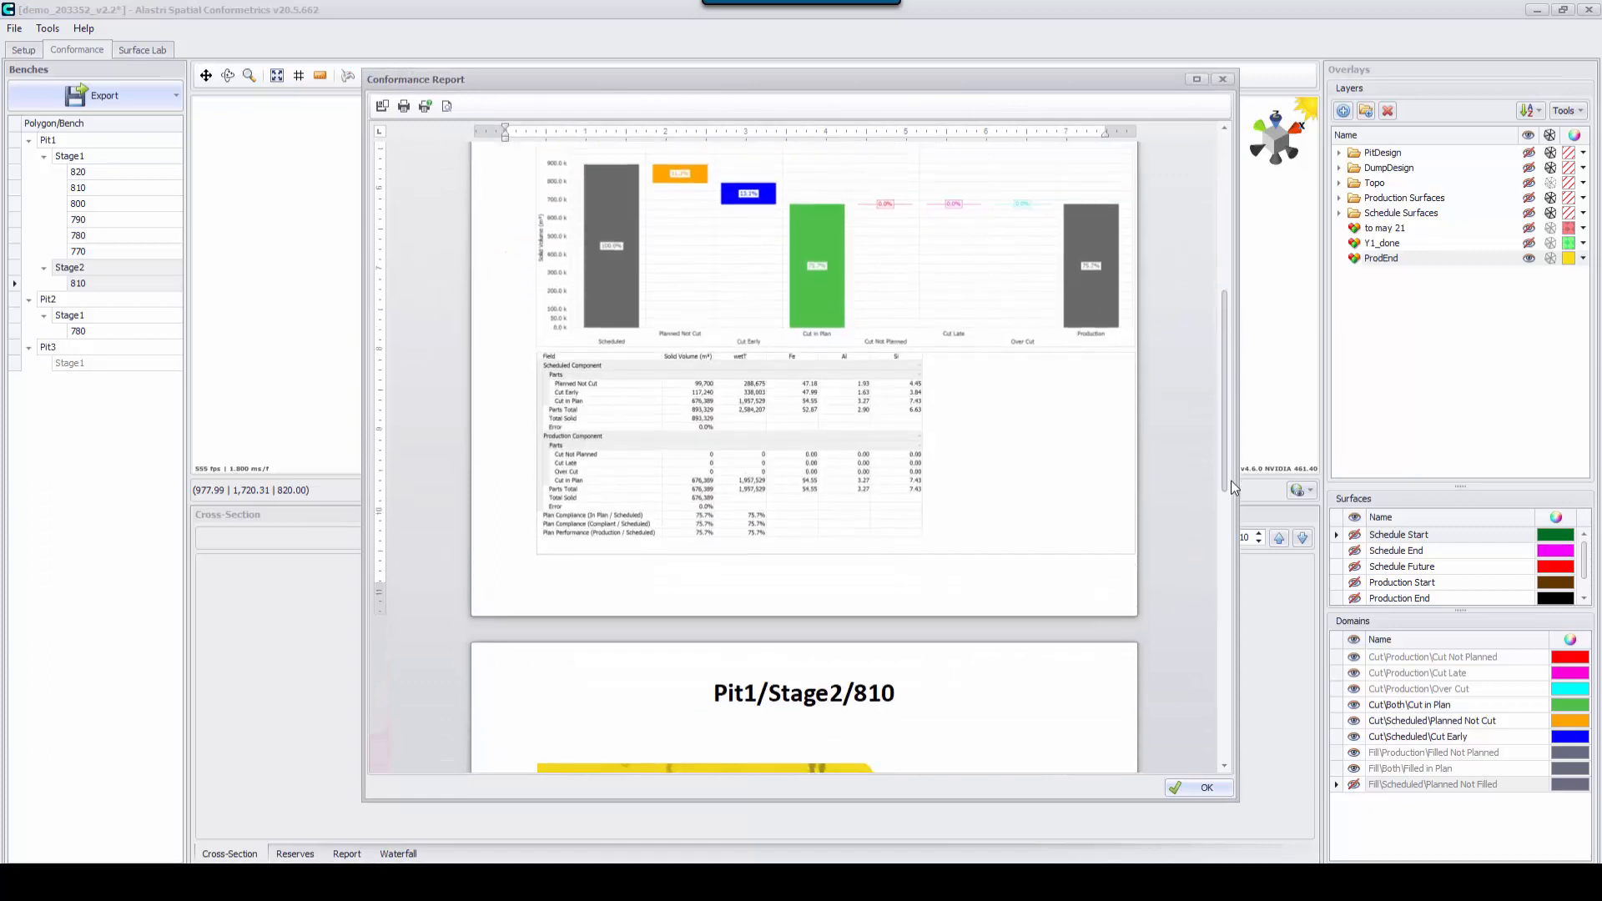
scroll("down", 3)
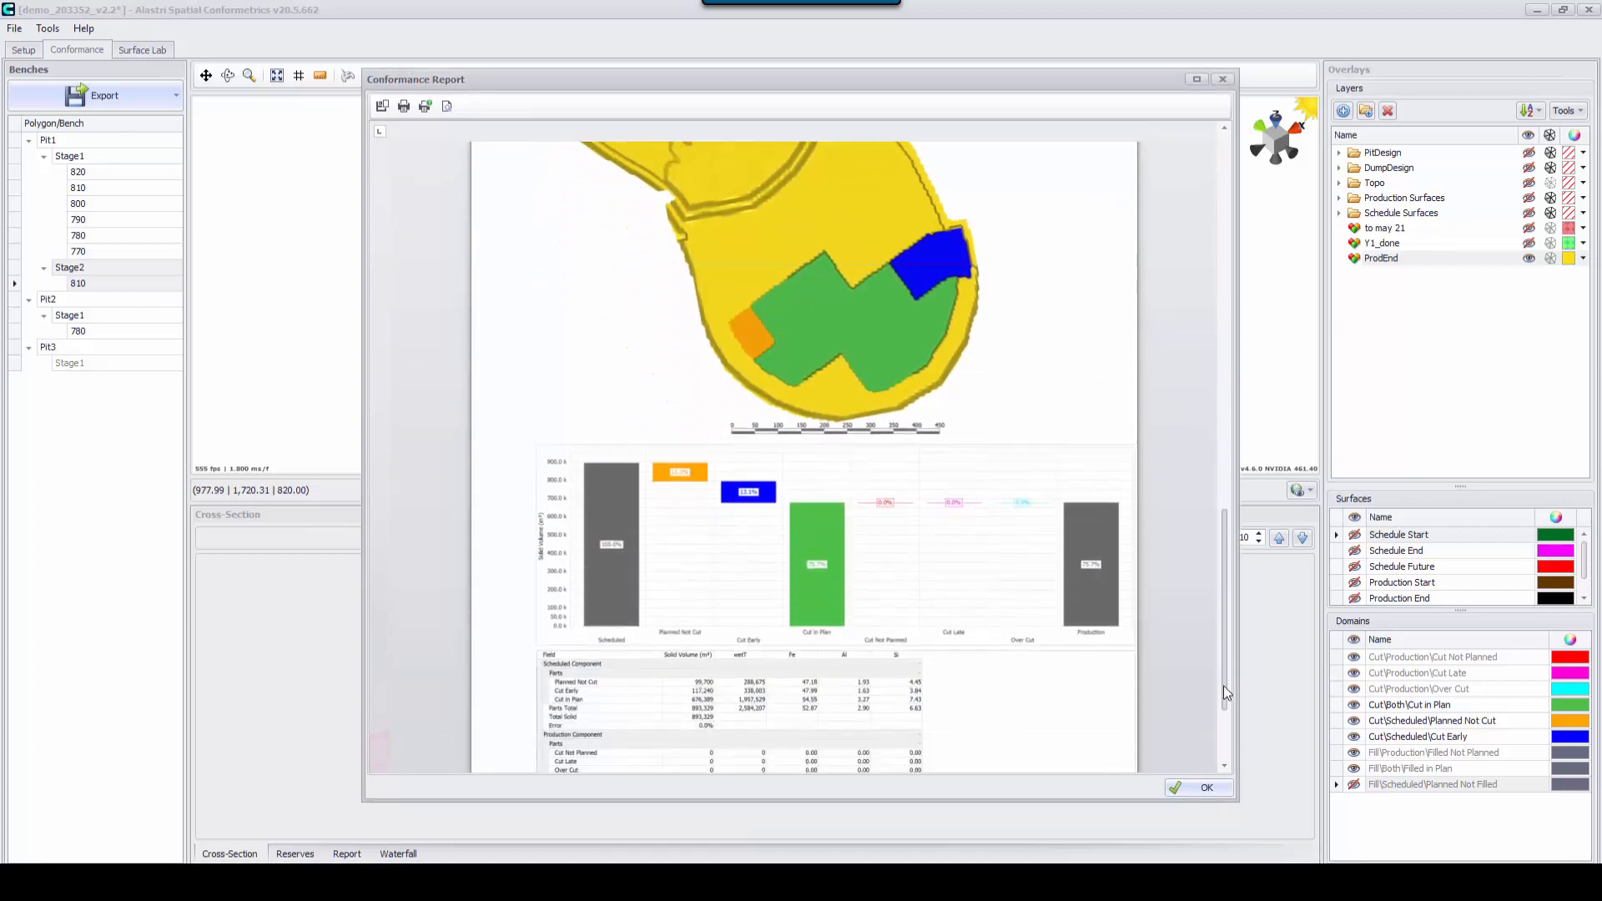
scroll("down", 3)
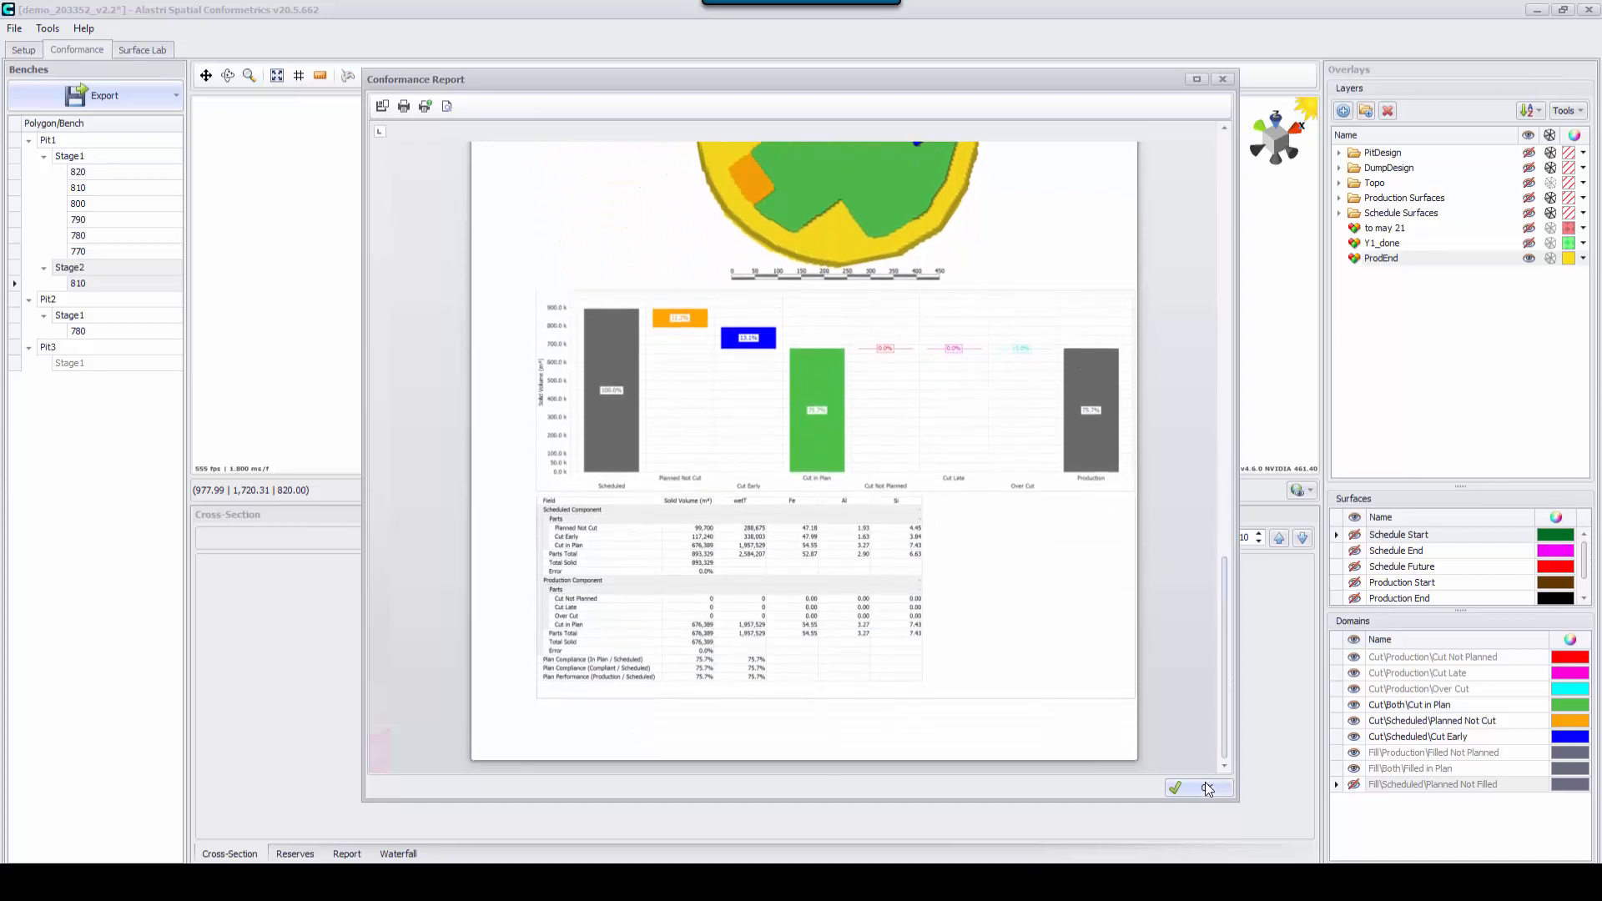
left_click(1173, 788)
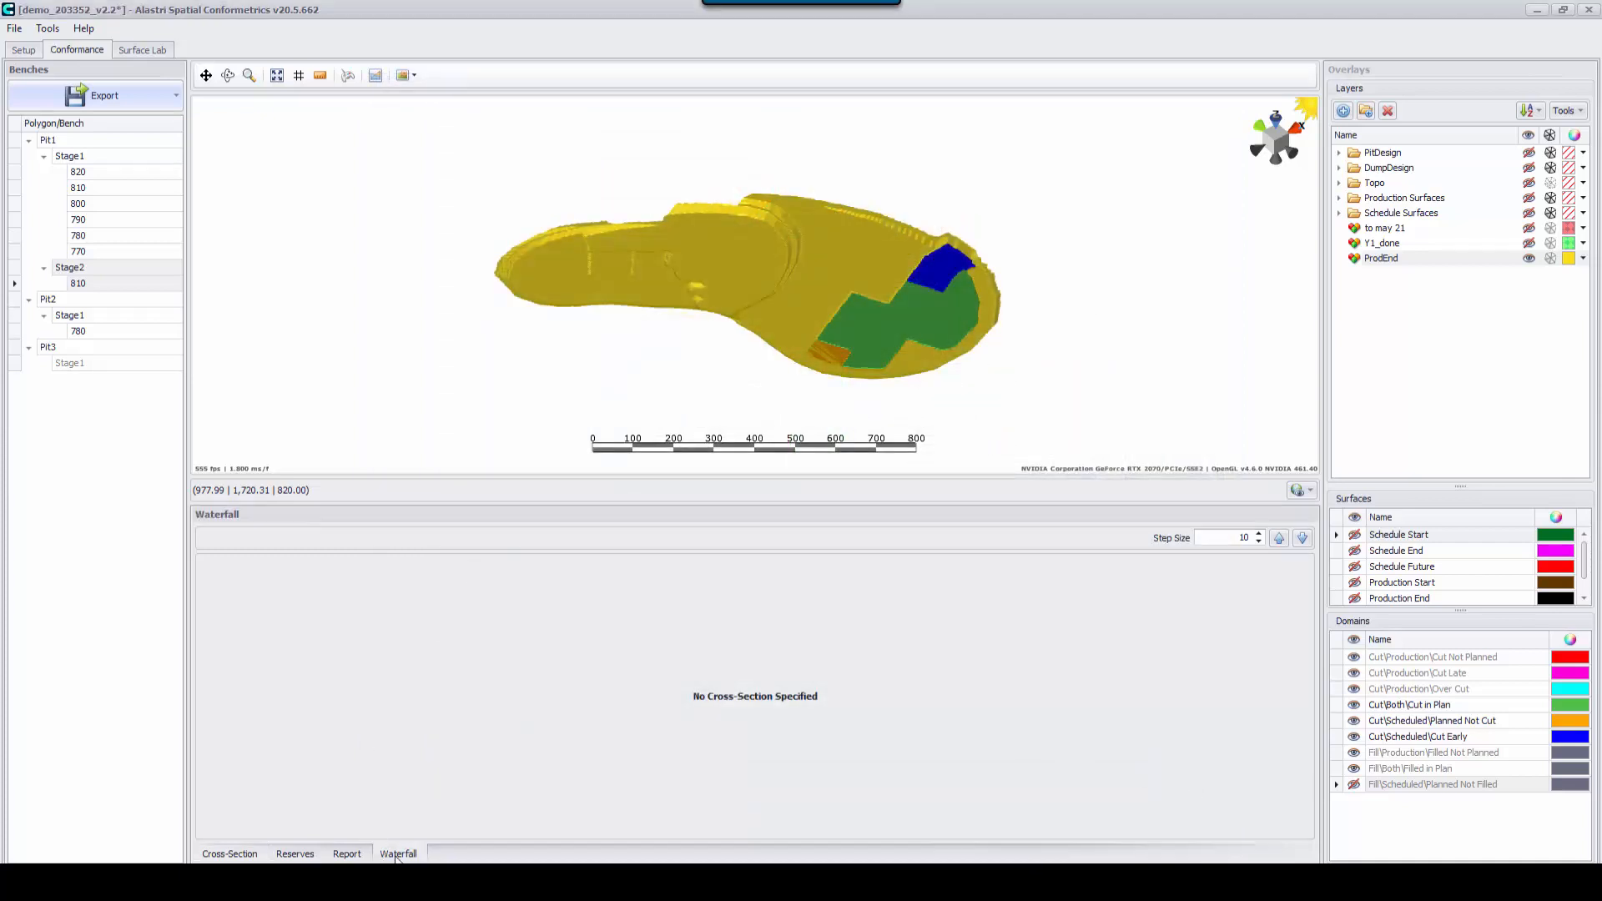
left_click(397, 853)
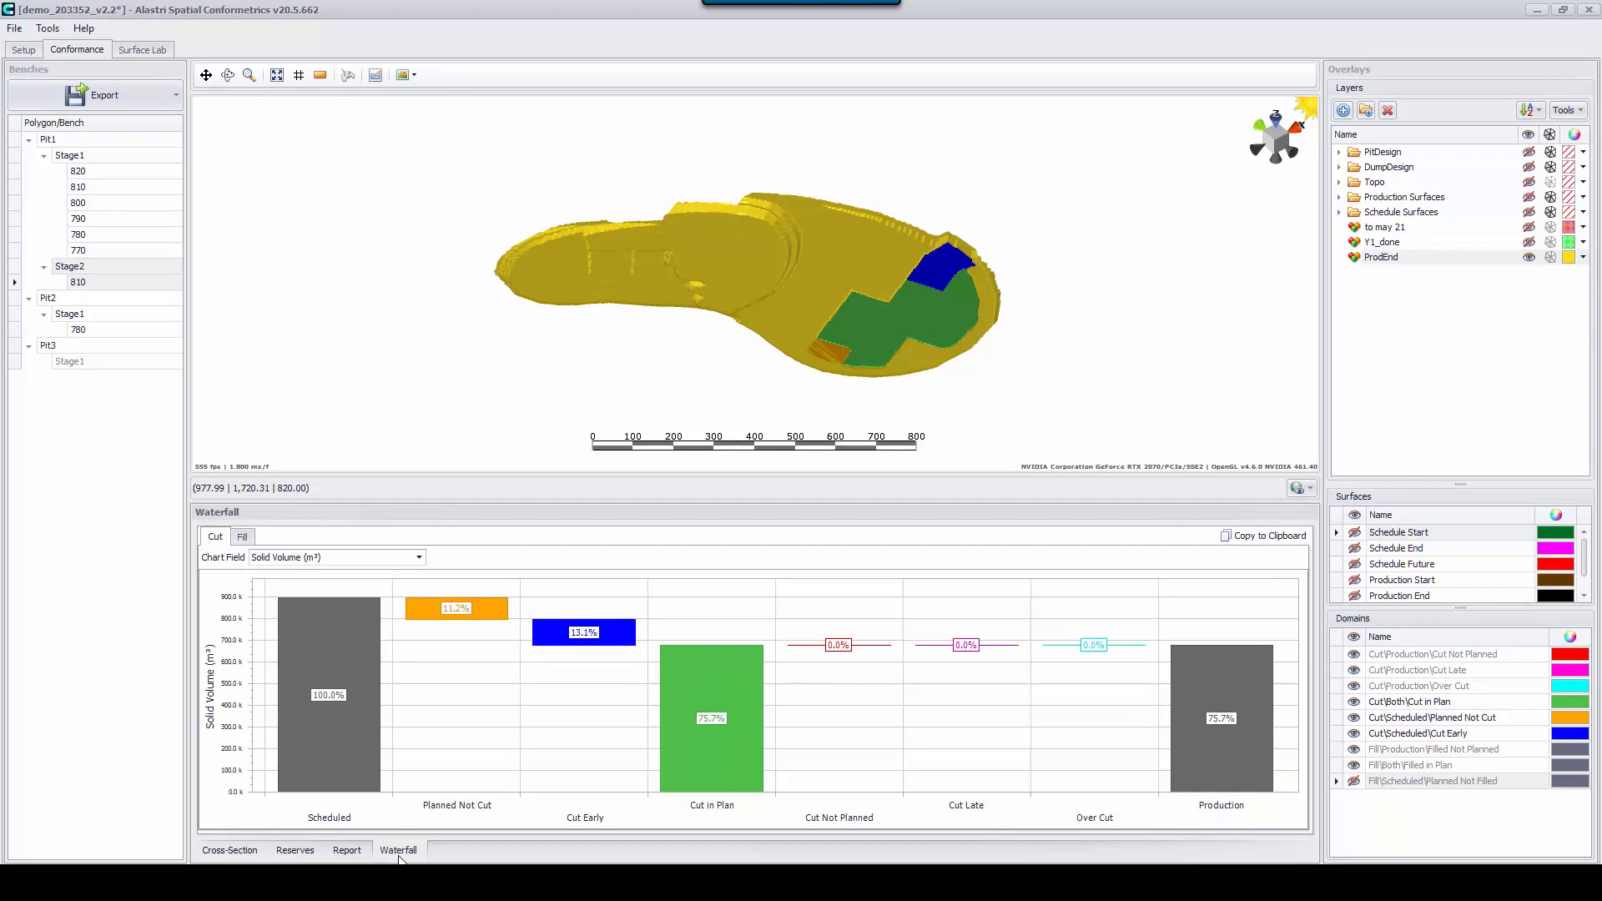